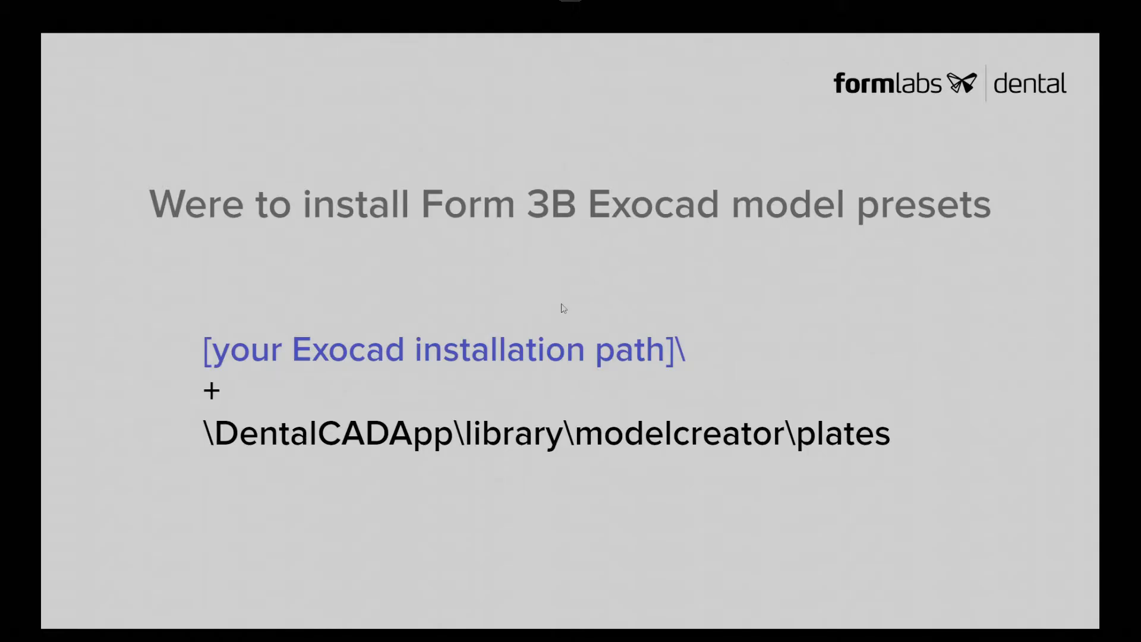
pyautogui.moveTo(560, 278)
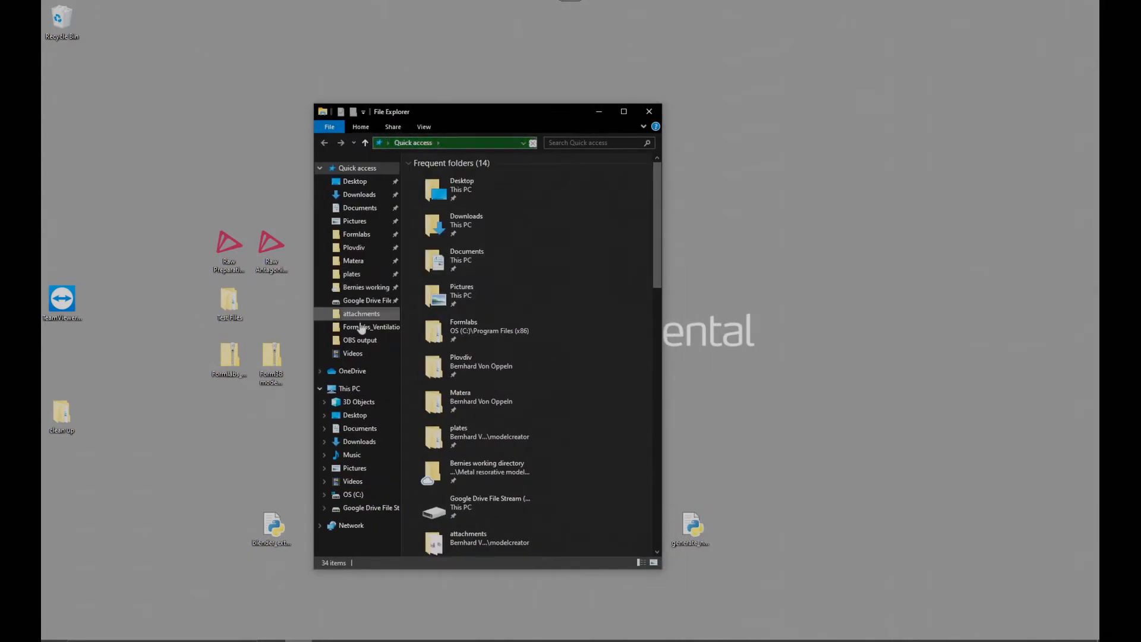
# Go to Desktop and select the Formlabs_Attachments.zip archive
pyautogui.click(355, 180)
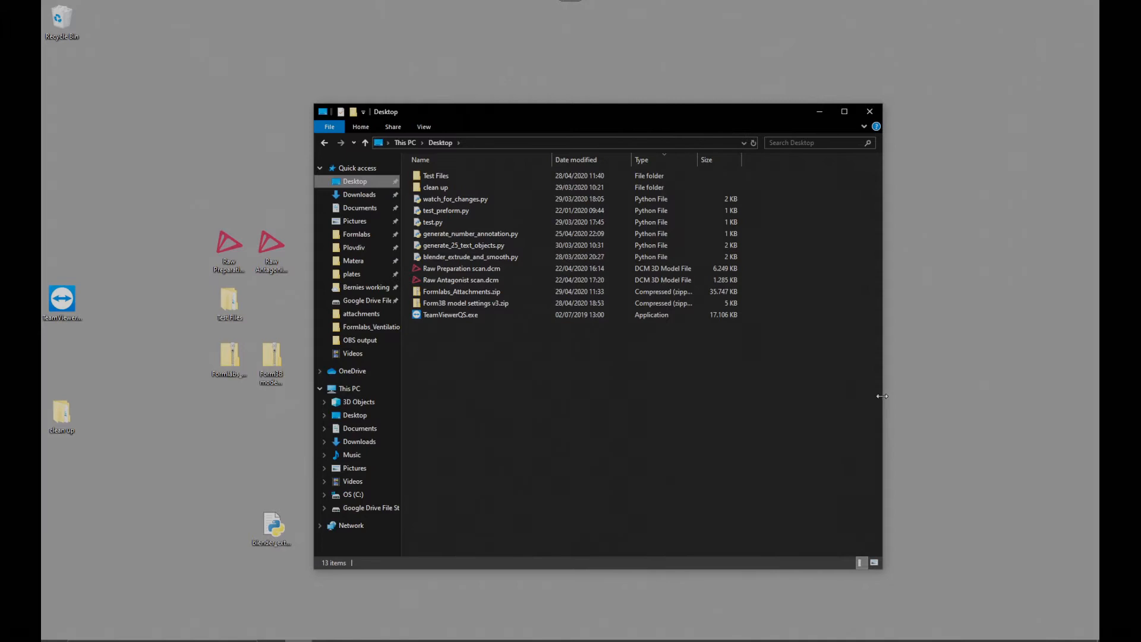
pyautogui.click(461, 291)
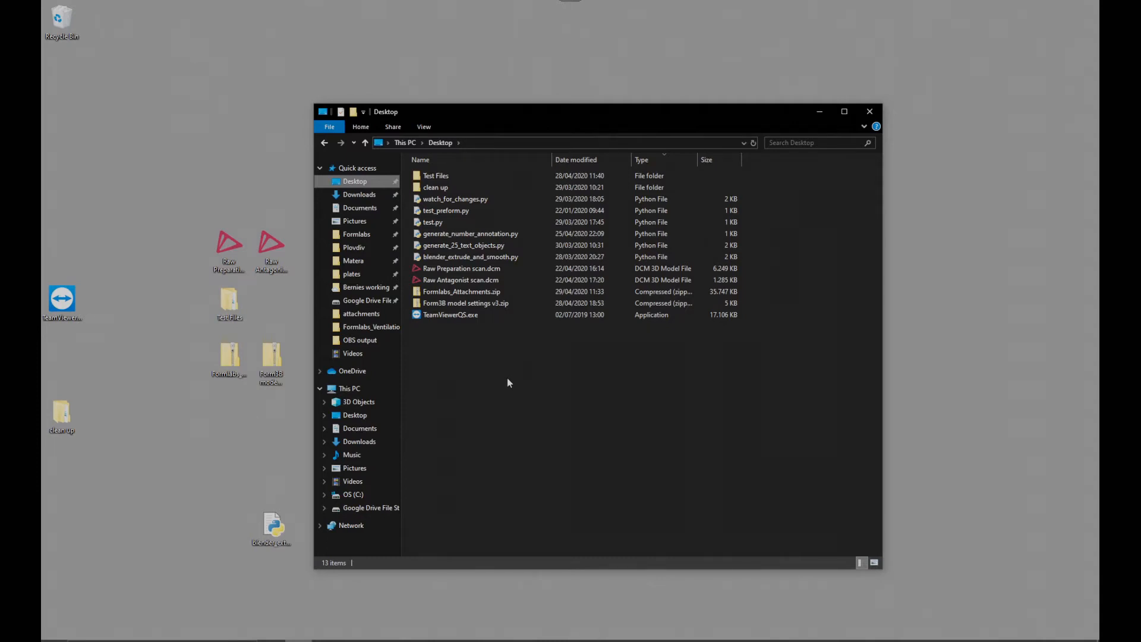
pyautogui.click(461, 291)
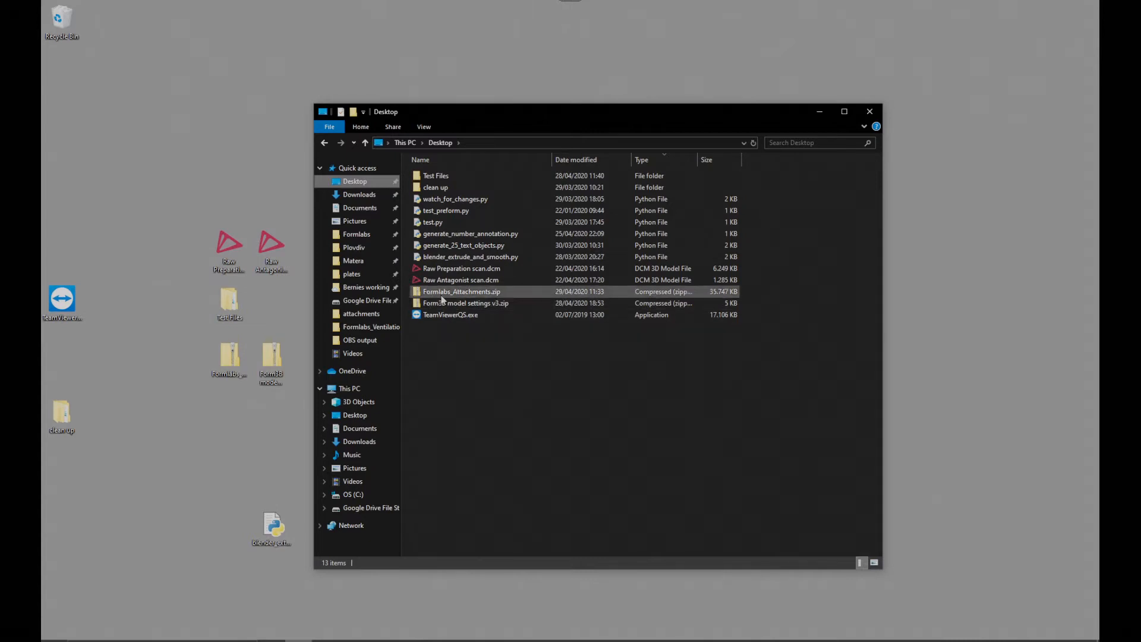
pyautogui.moveTo(458, 291)
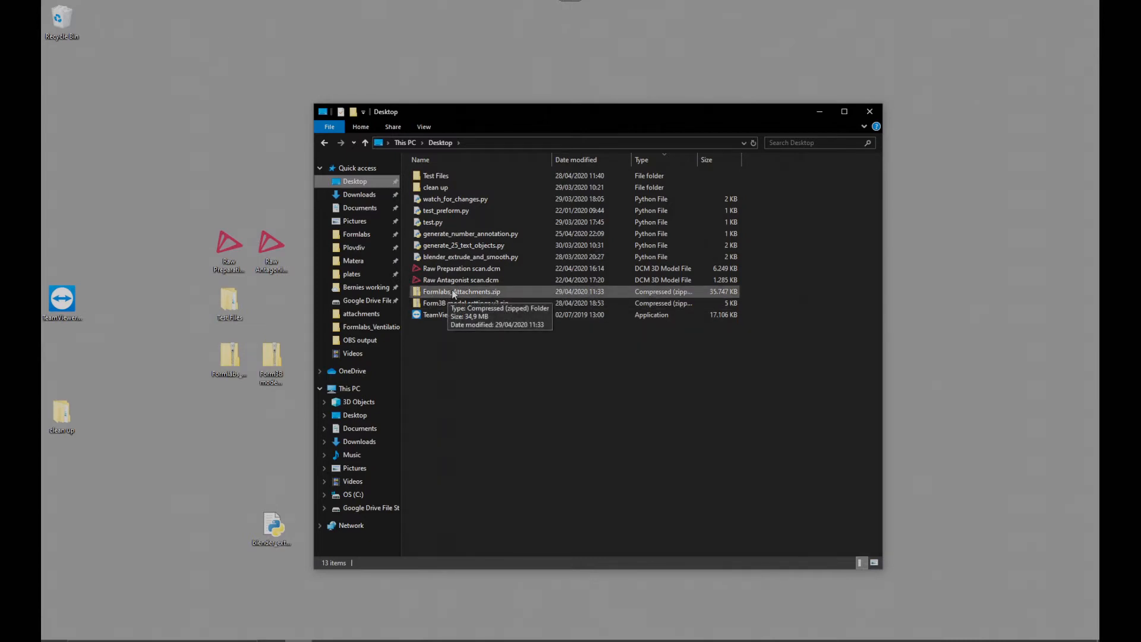
# Start Extract All for the attachments archive and browse into the DentalCADApp folder
pyautogui.rightClick(462, 291)
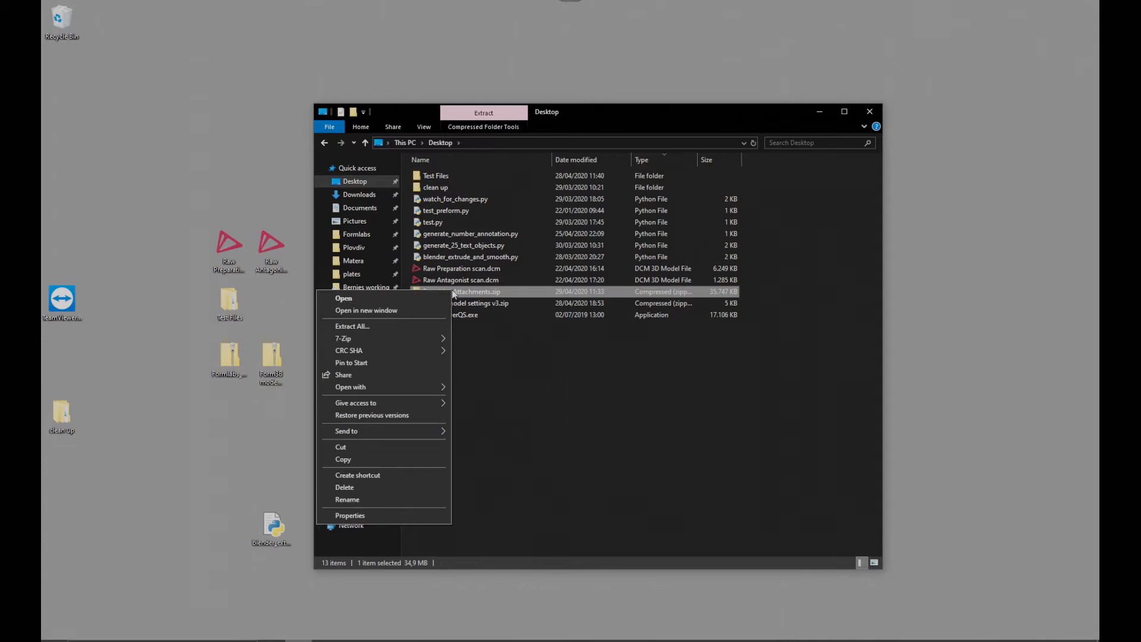
pyautogui.moveTo(401, 326)
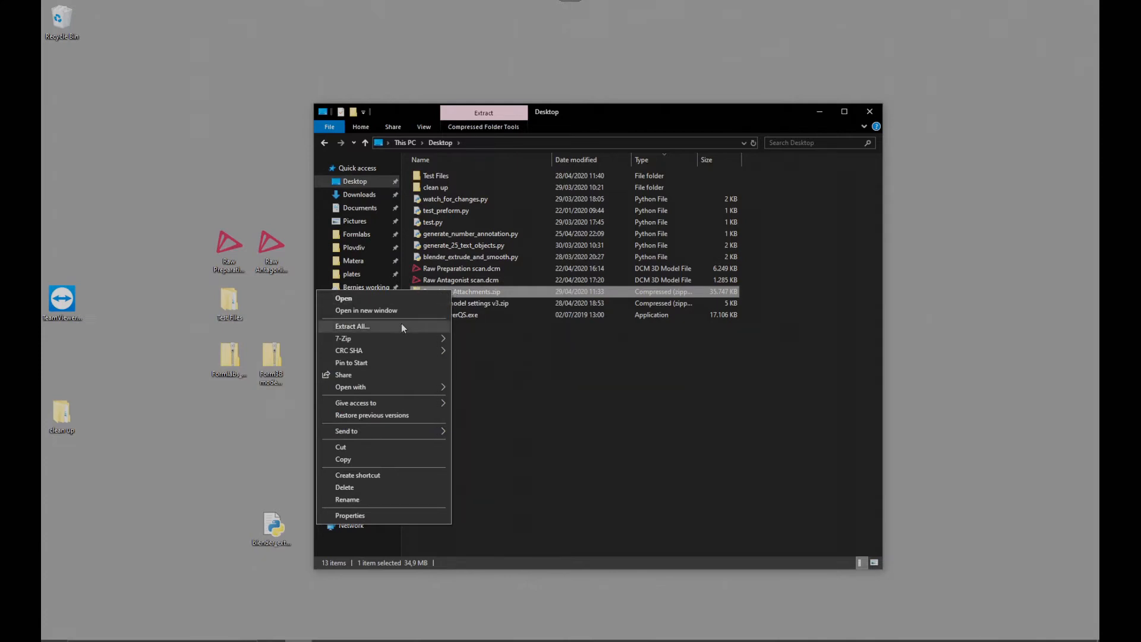
pyautogui.click(352, 326)
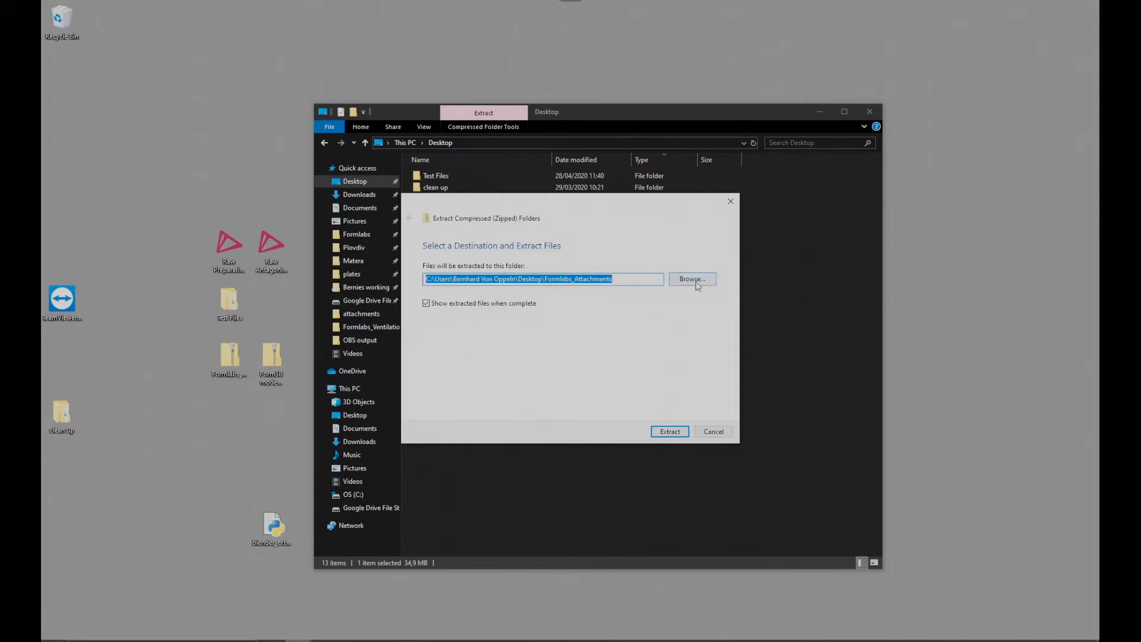
pyautogui.click(691, 278)
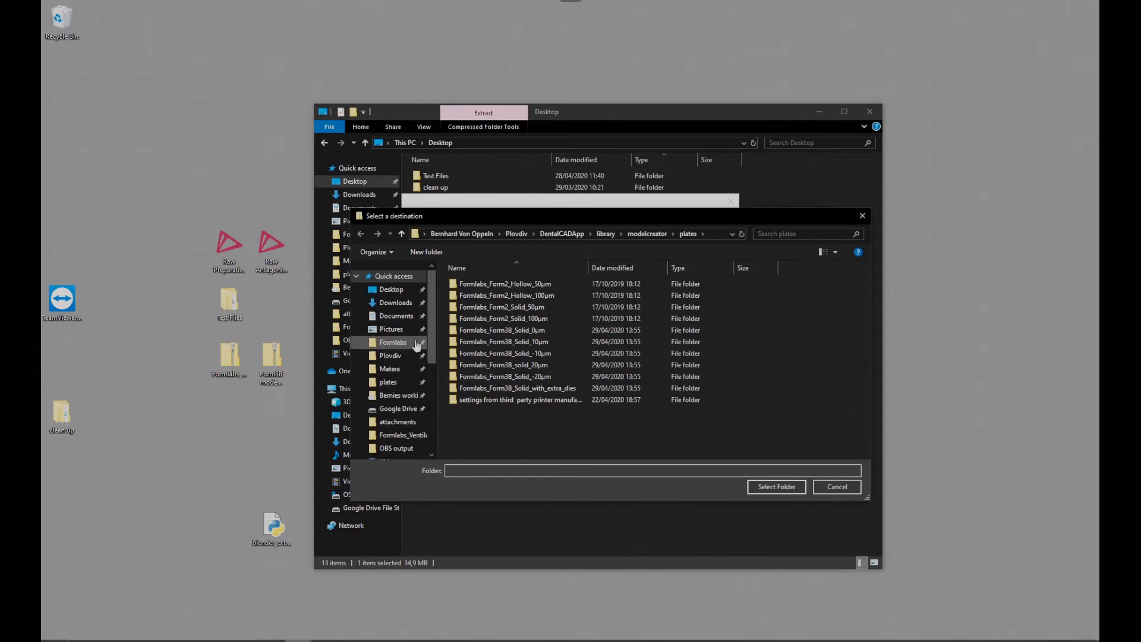
pyautogui.click(390, 355)
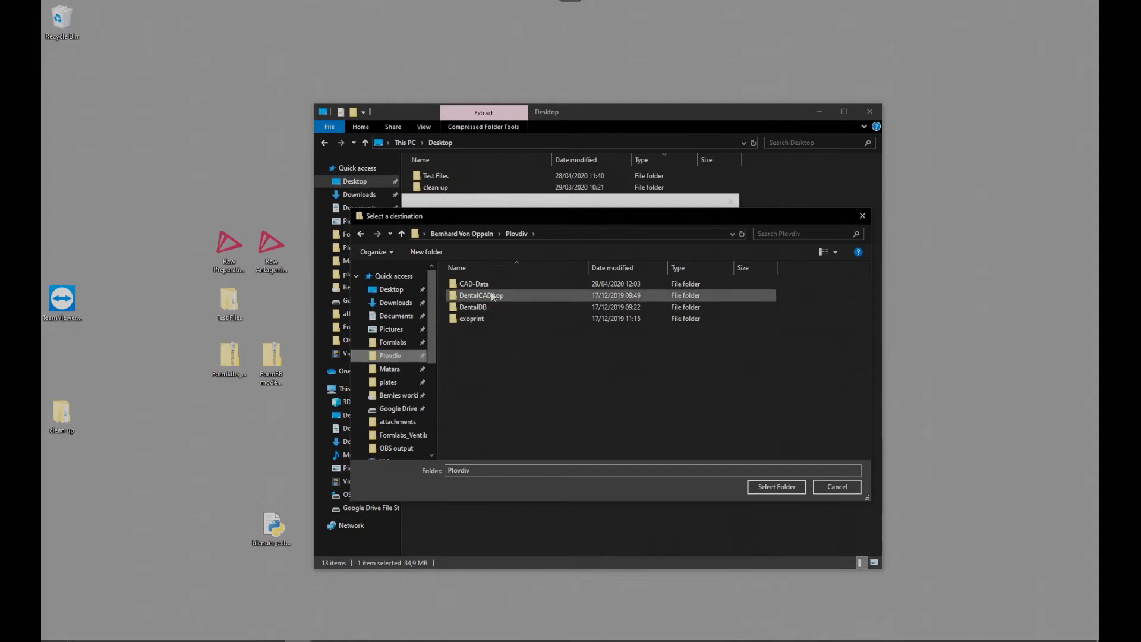
pyautogui.doubleClick(480, 294)
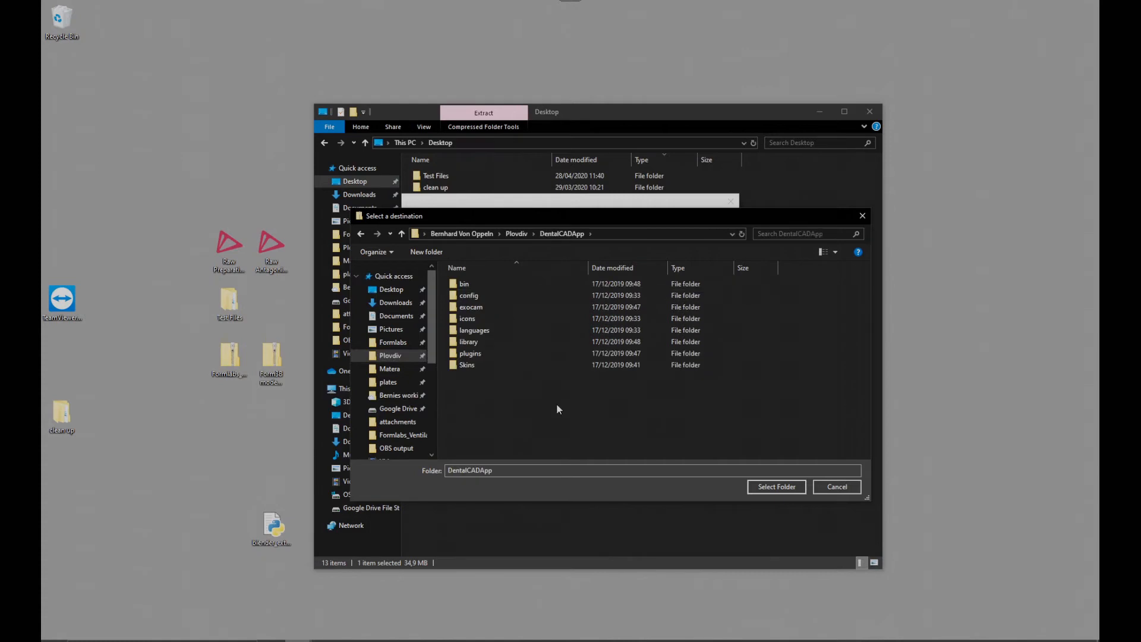
# Set library\modelcreator\attachments as the destination and begin extraction
pyautogui.click(468, 342)
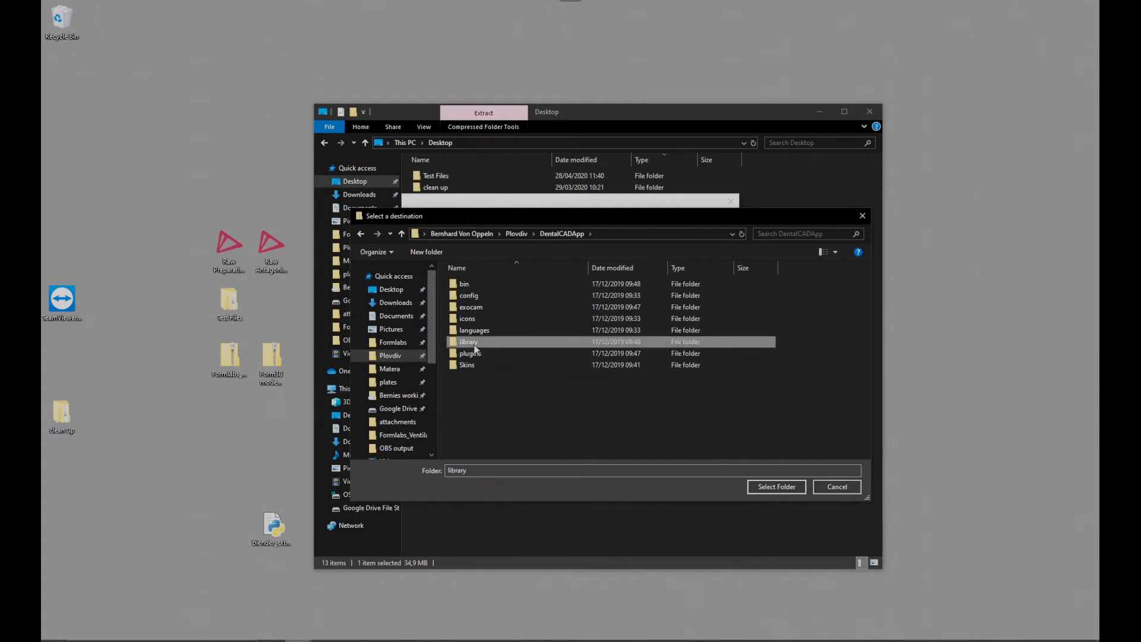
pyautogui.doubleClick(469, 341)
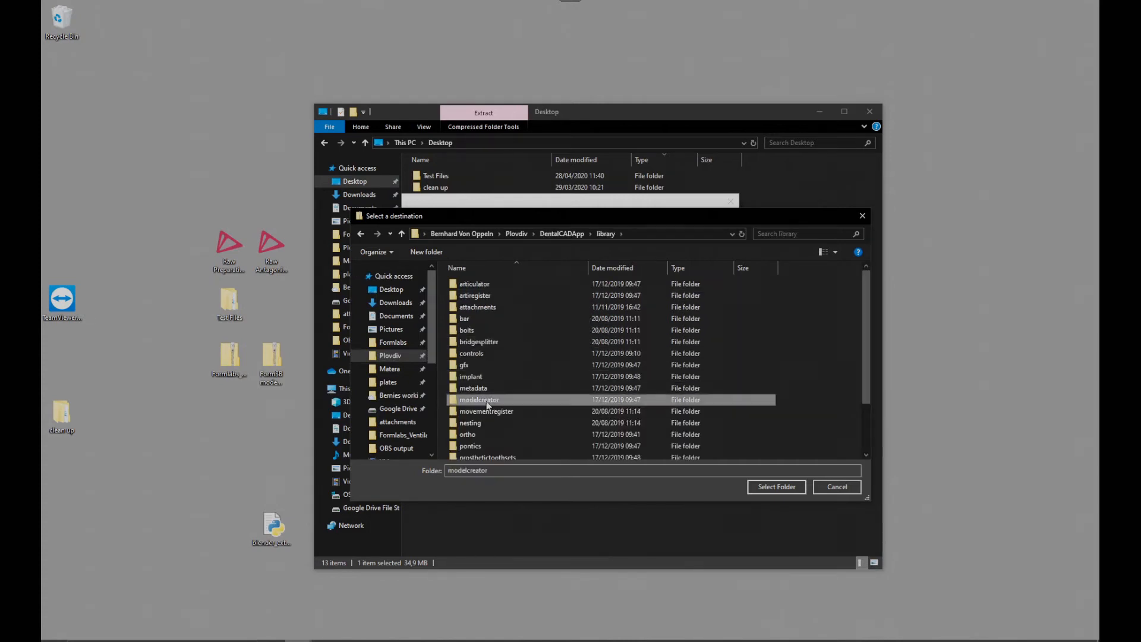
pyautogui.doubleClick(479, 400)
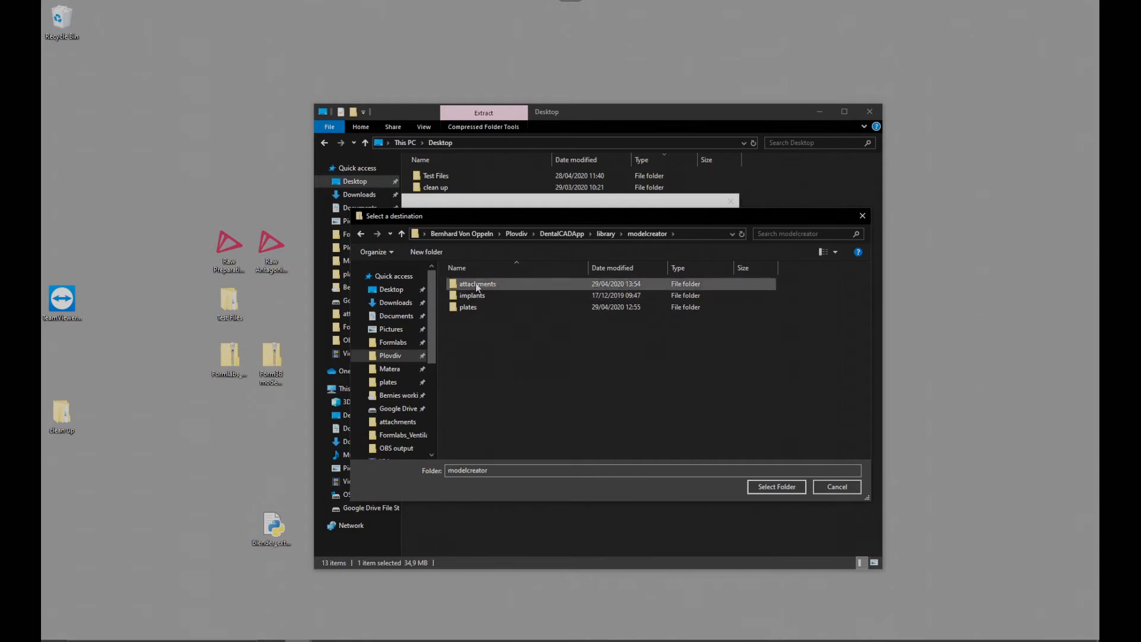
pyautogui.click(476, 284)
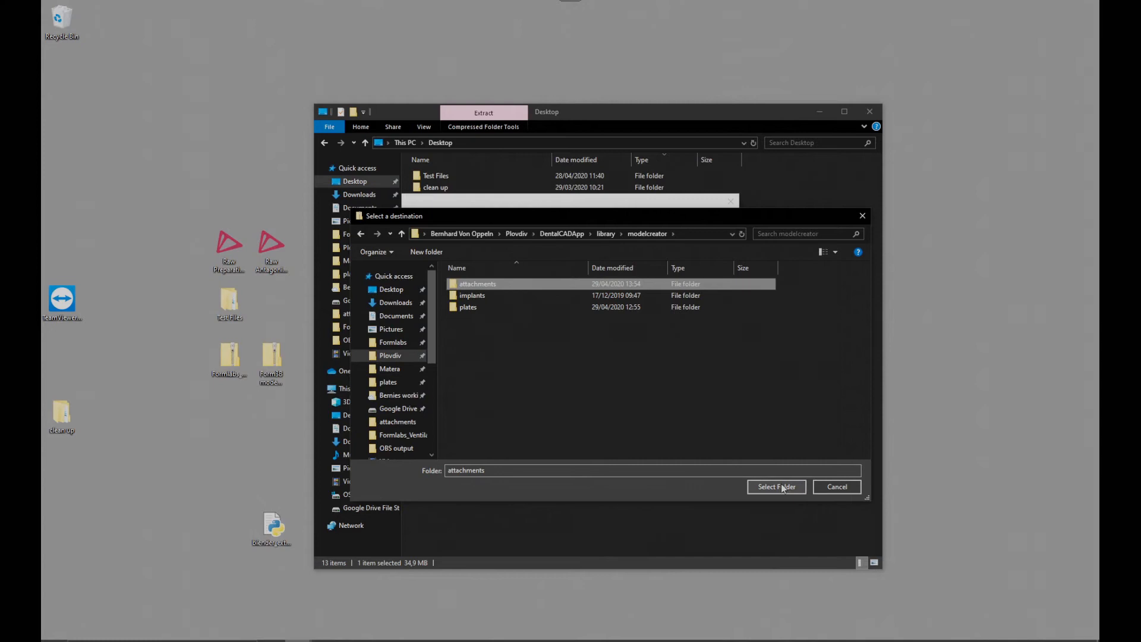
pyautogui.click(776, 487)
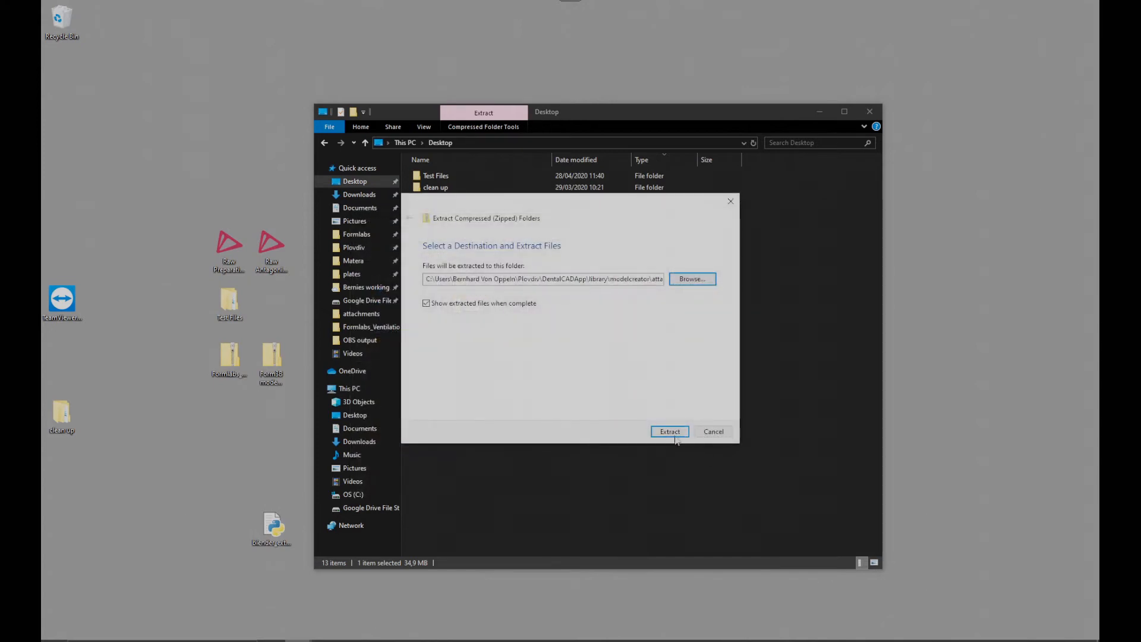
pyautogui.click(669, 430)
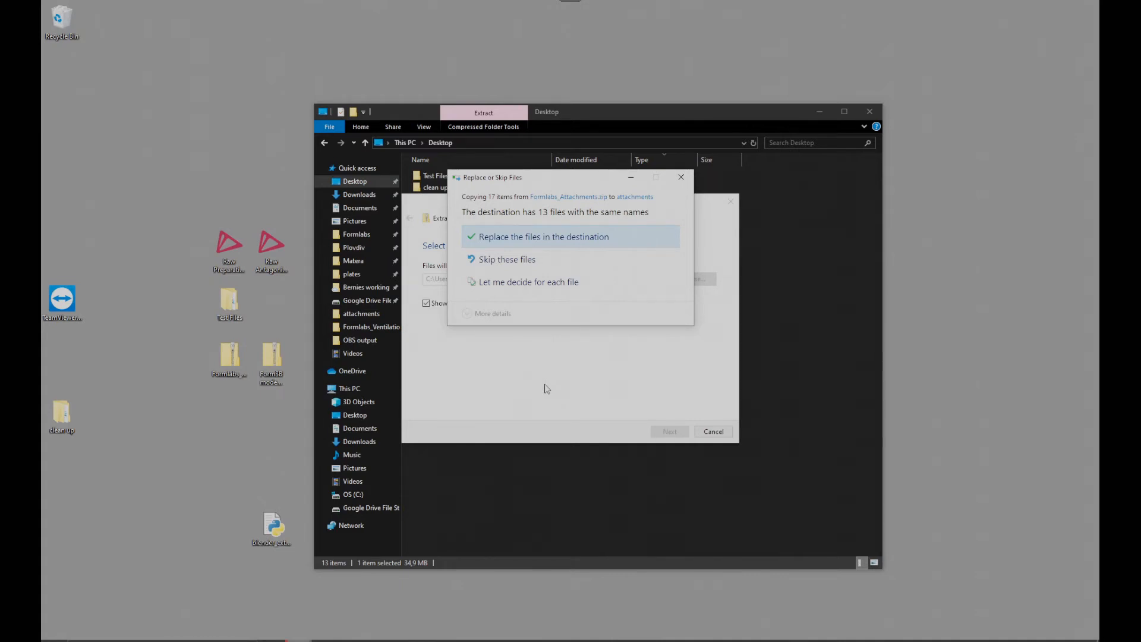
pyautogui.moveTo(507, 259)
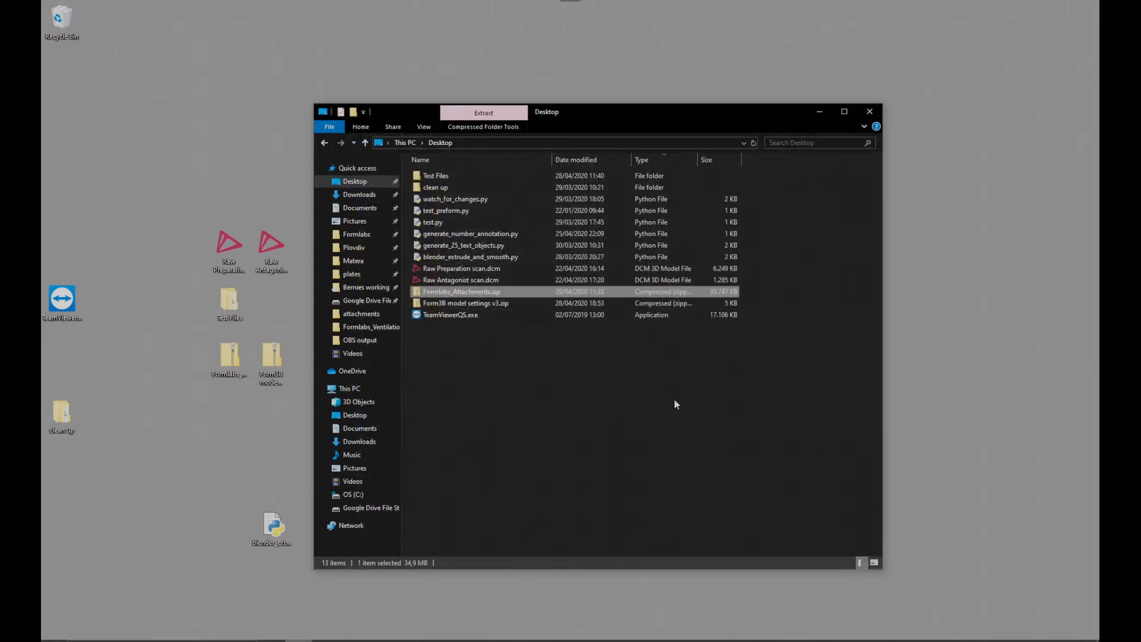
# Bring up the context menu for the Form3B model settings archive on Desktop
pyautogui.rightClick(466, 303)
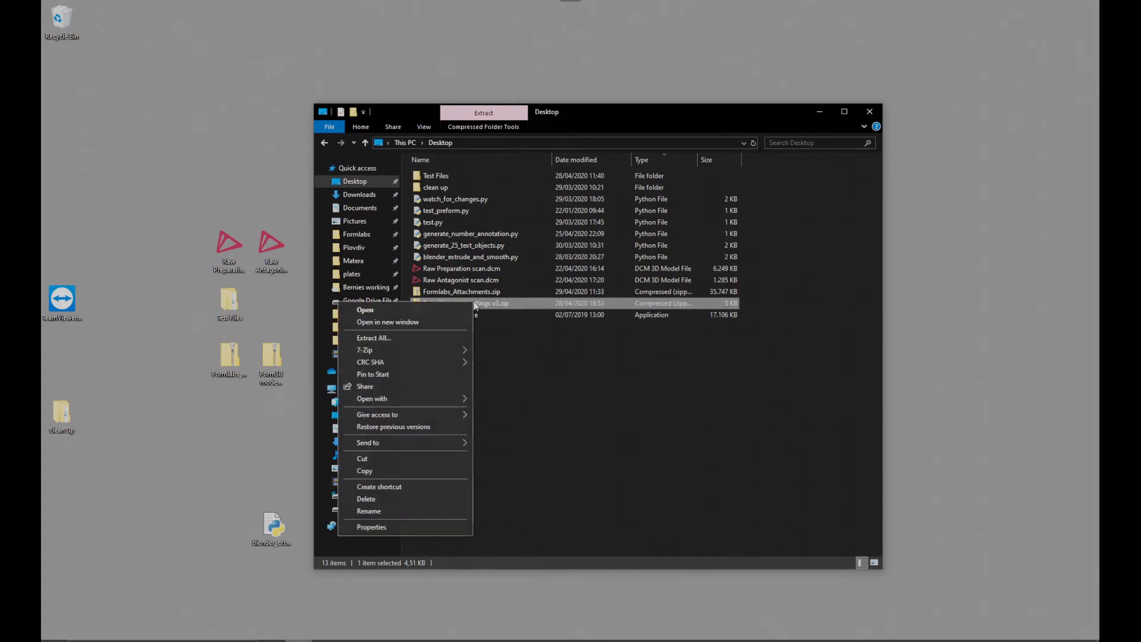
pyautogui.moveTo(399, 340)
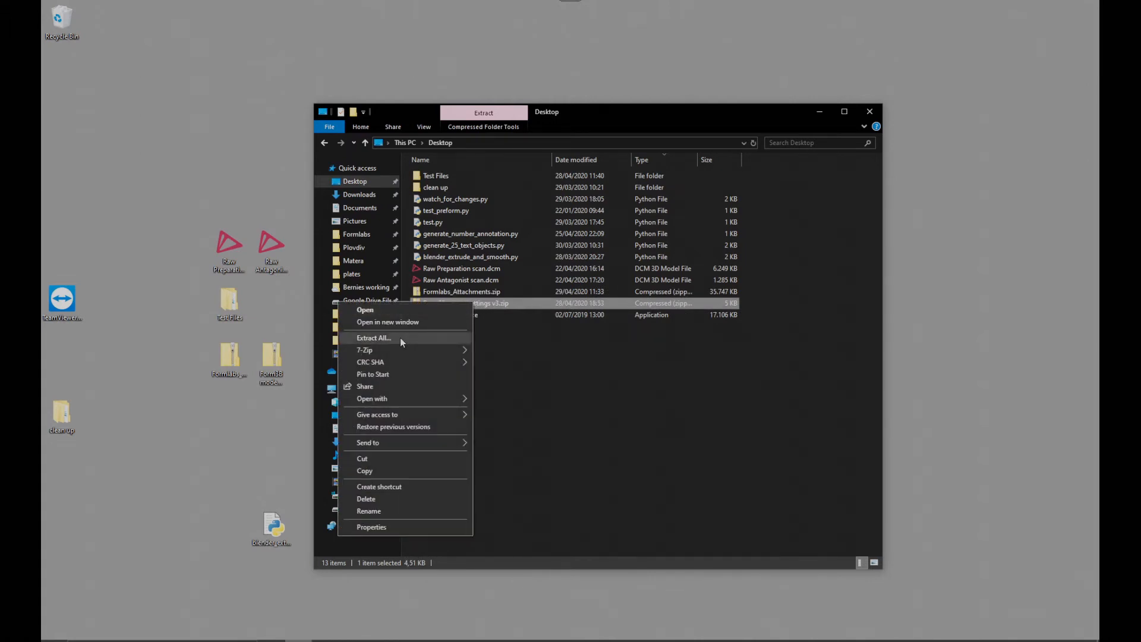
# Start Extract All for the Form3B archive and browse up to the modelcreator plates folder
pyautogui.click(373, 338)
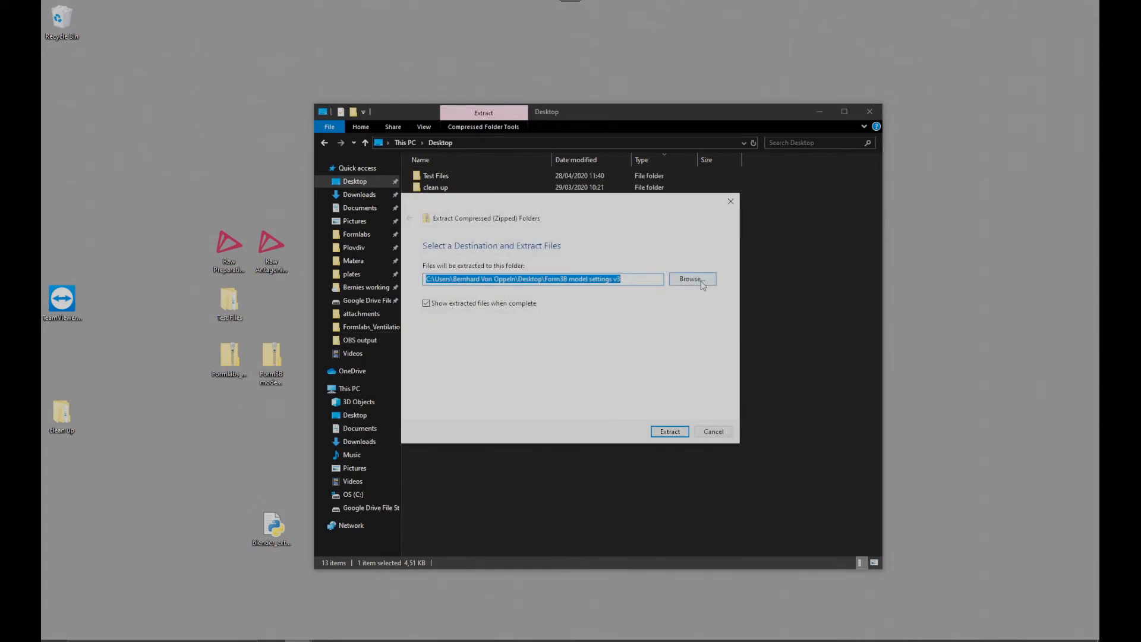
pyautogui.click(689, 278)
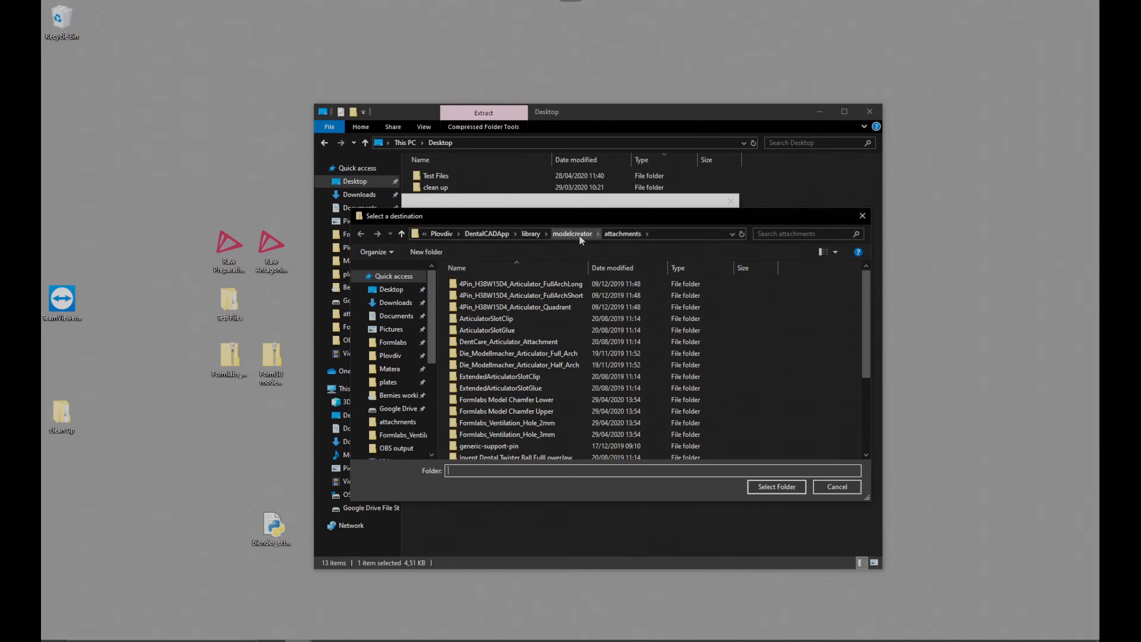
pyautogui.click(572, 234)
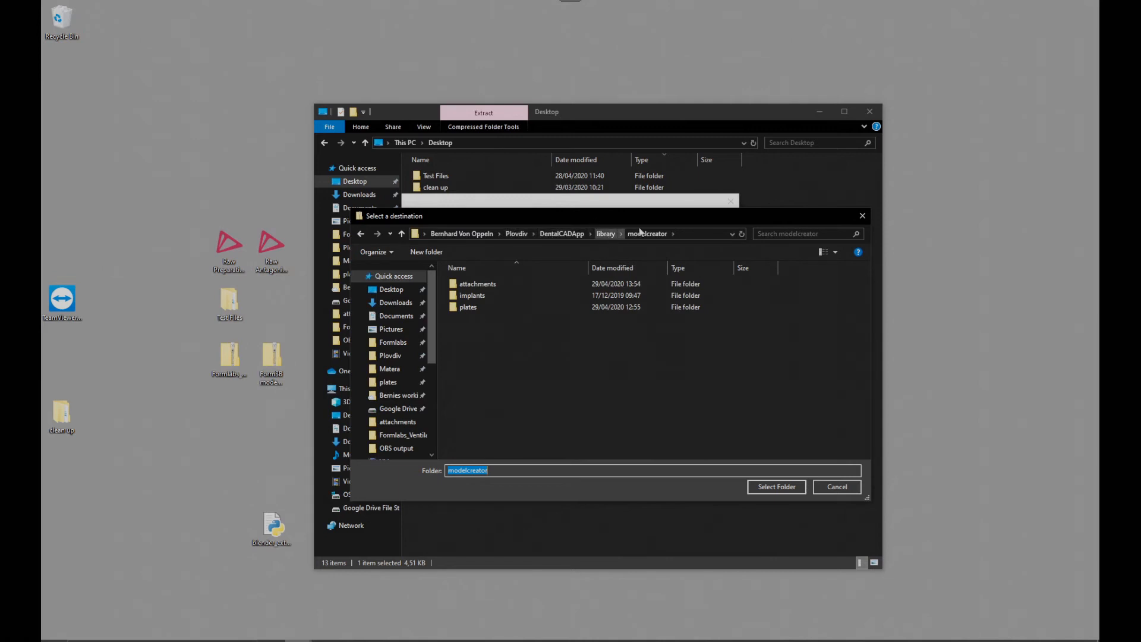
pyautogui.click(469, 307)
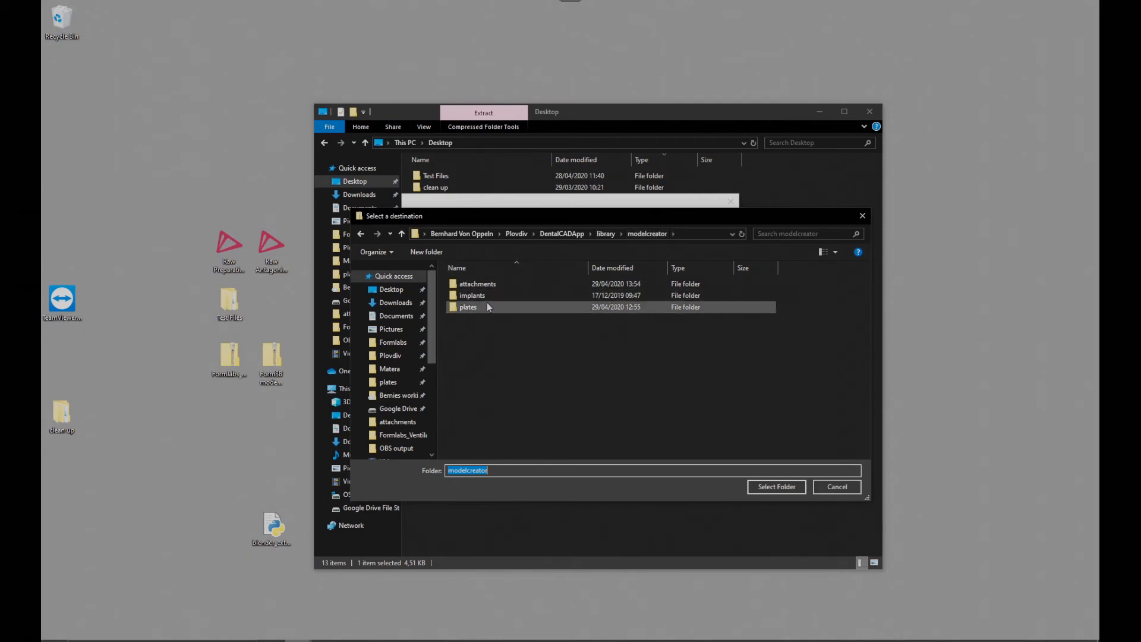
pyautogui.click(468, 306)
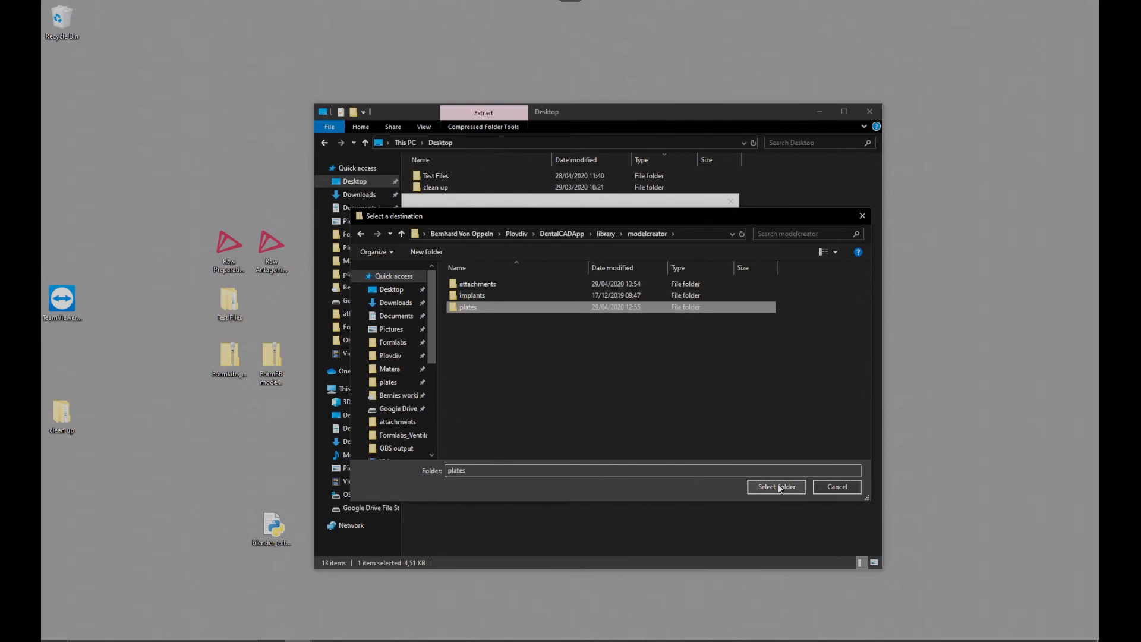
# Confirm plates as the destination and begin extracting the Form3B presets
pyautogui.click(776, 486)
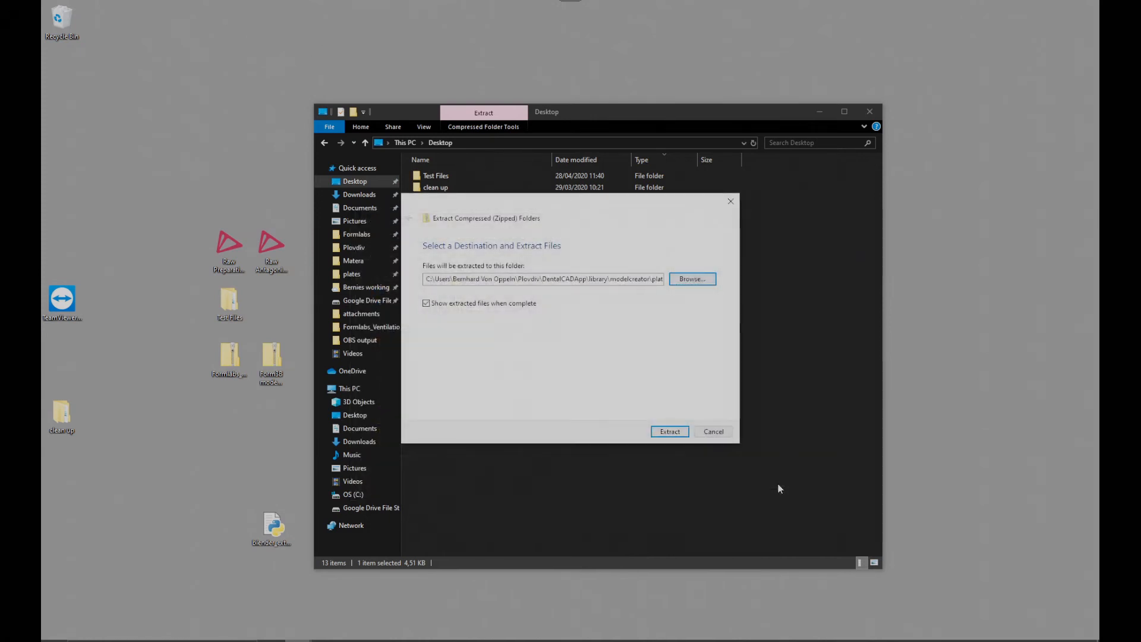
pyautogui.click(668, 430)
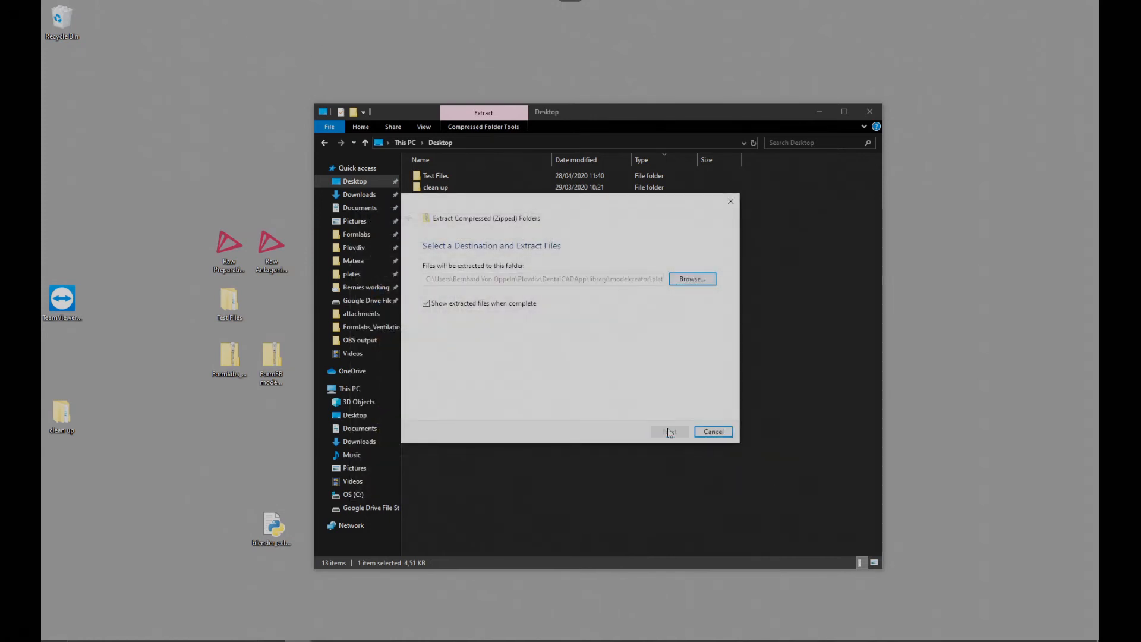
pyautogui.click(667, 432)
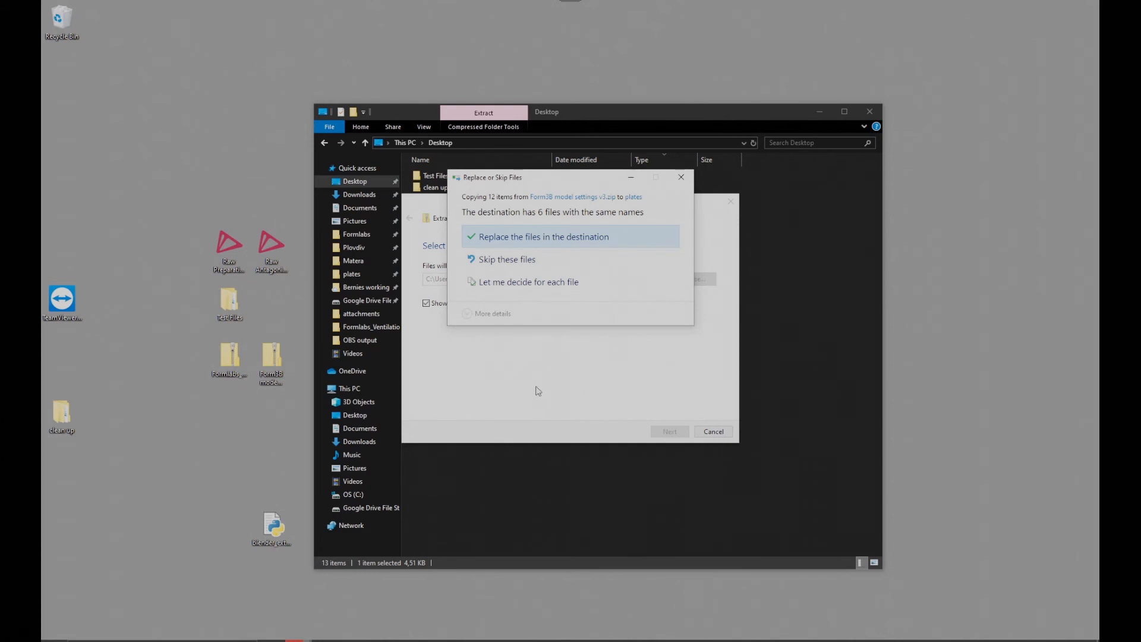
pyautogui.moveTo(507, 259)
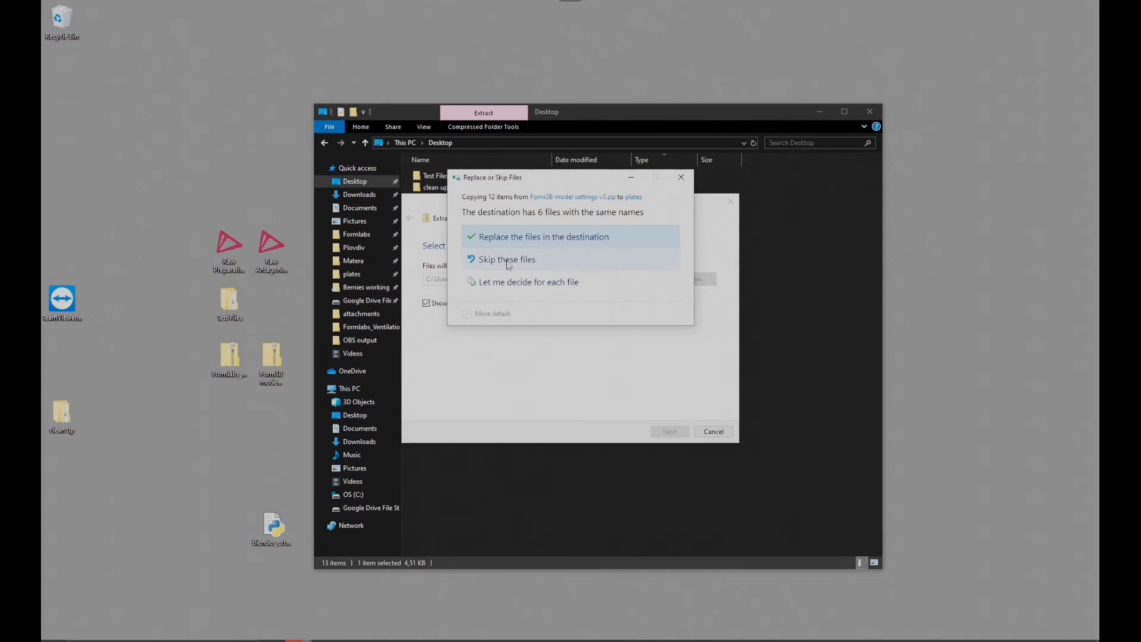
# Skip the six duplicate files and review the extracted Form3B Solid preset folders
pyautogui.click(543, 237)
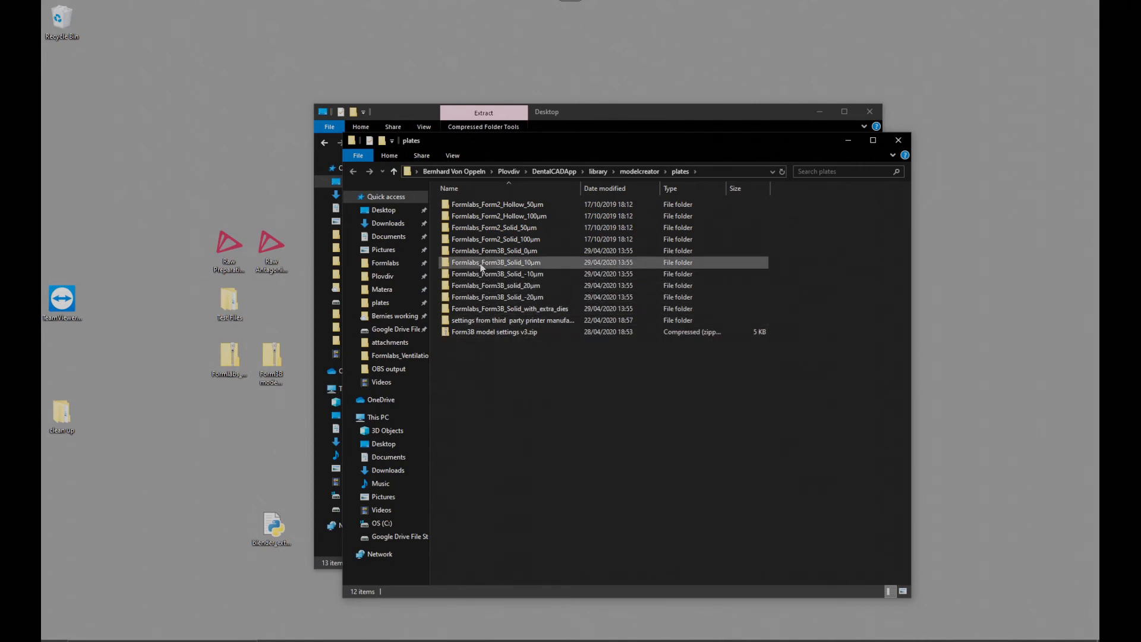
pyautogui.click(510, 308)
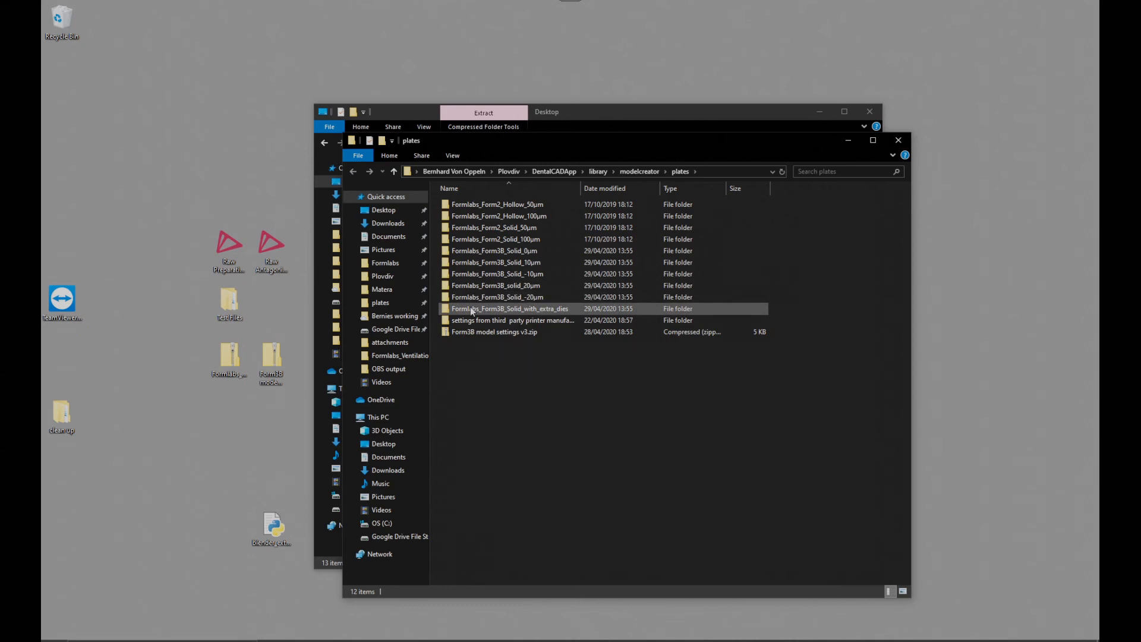
pyautogui.click(494, 251)
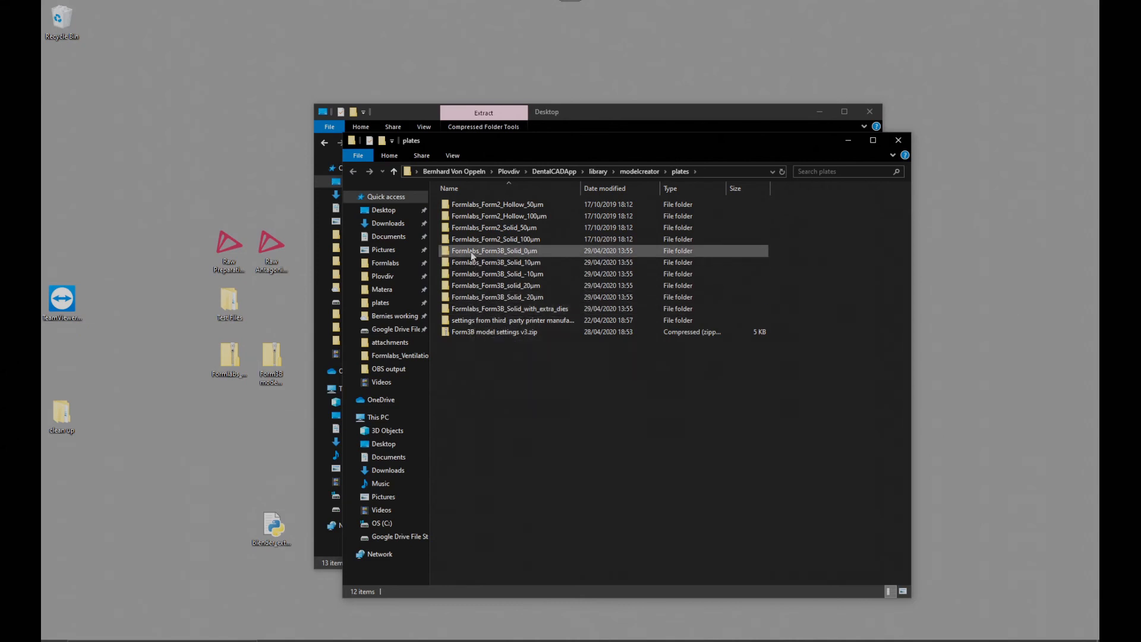
pyautogui.click(510, 309)
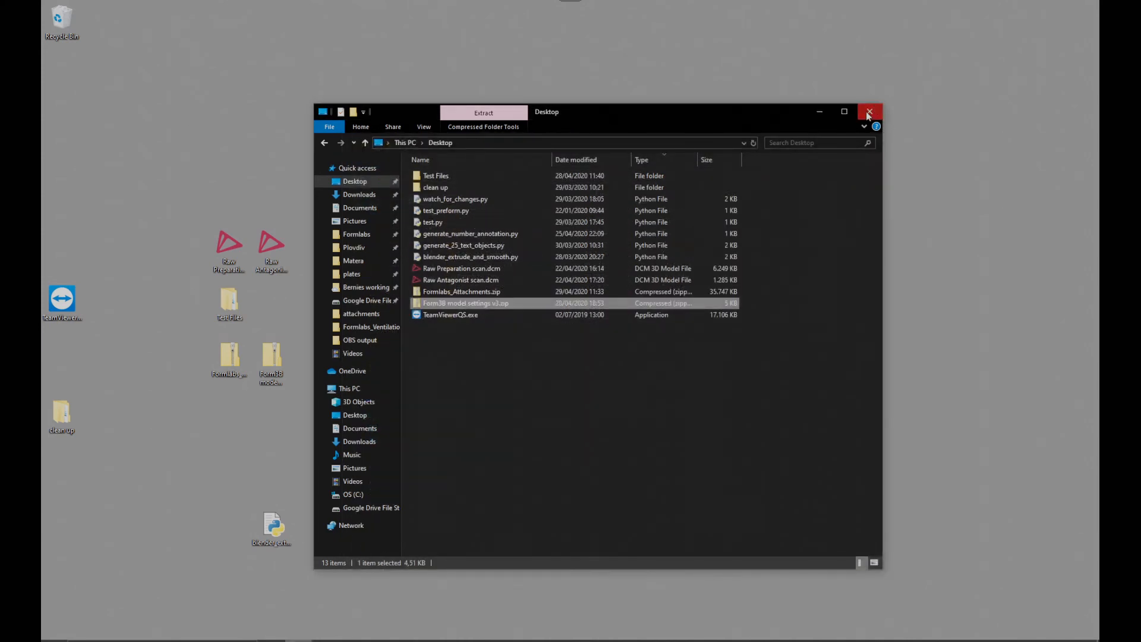
# Close the Desktop window and return to the exocad model alignment view
pyautogui.click(869, 112)
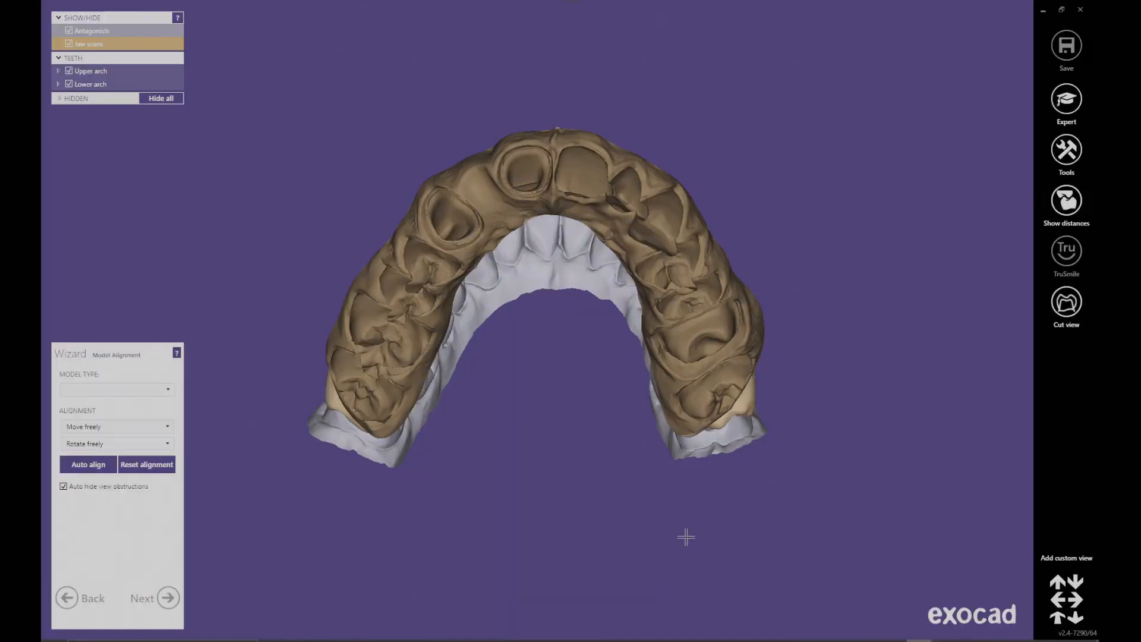
pyautogui.moveTo(685, 537); pyautogui.dragTo(511, 497)
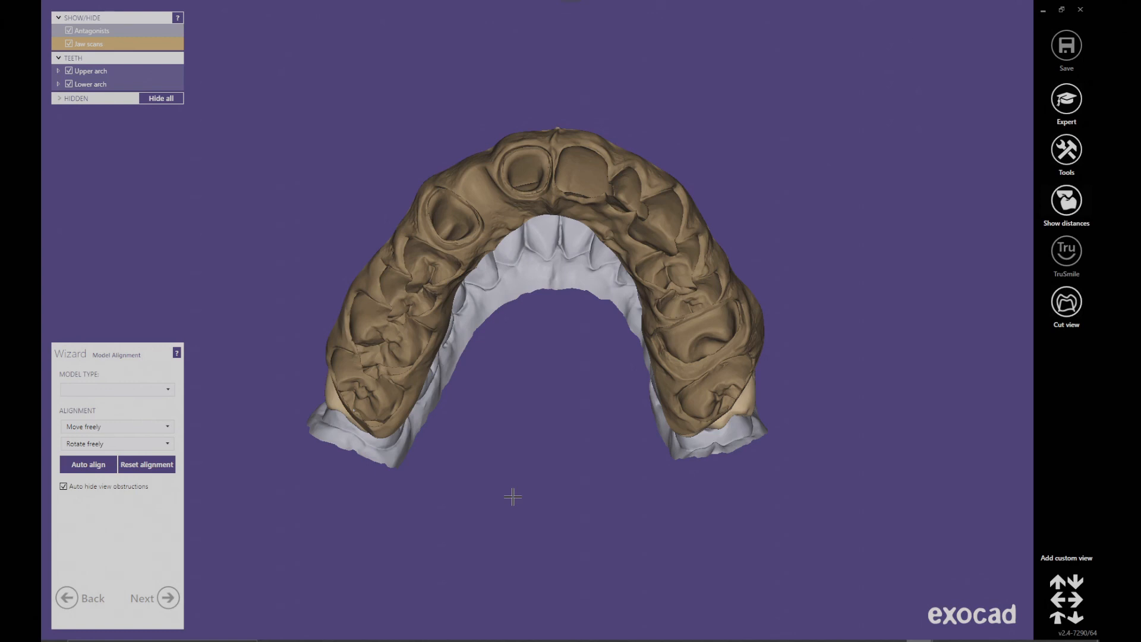
pyautogui.moveTo(136, 401)
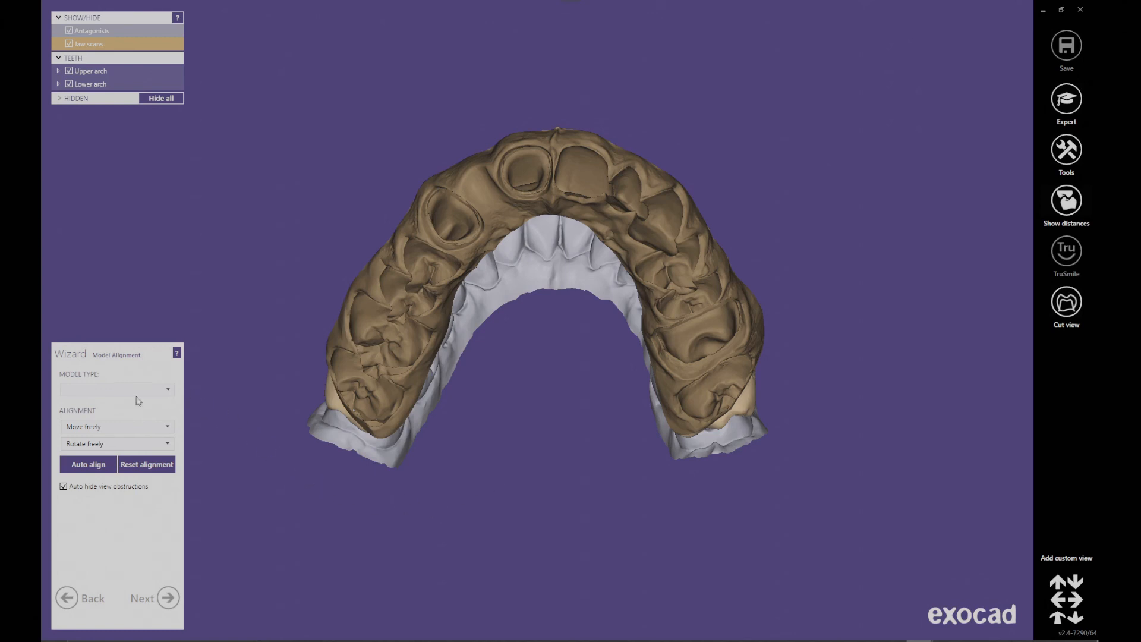
pyautogui.moveTo(166, 394)
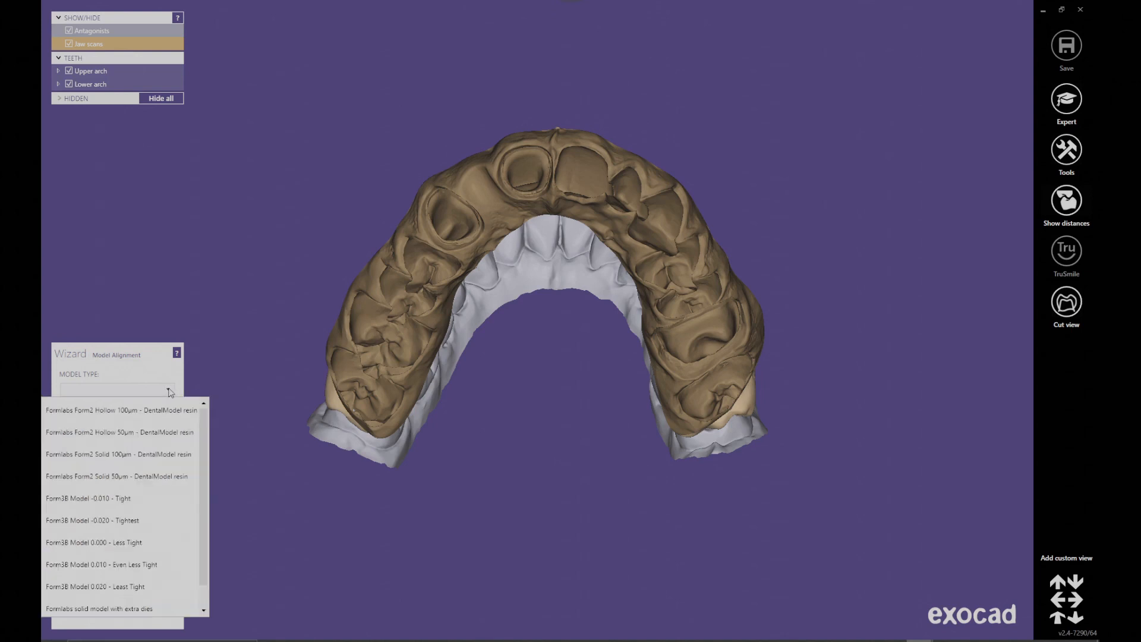
pyautogui.moveTo(112, 523)
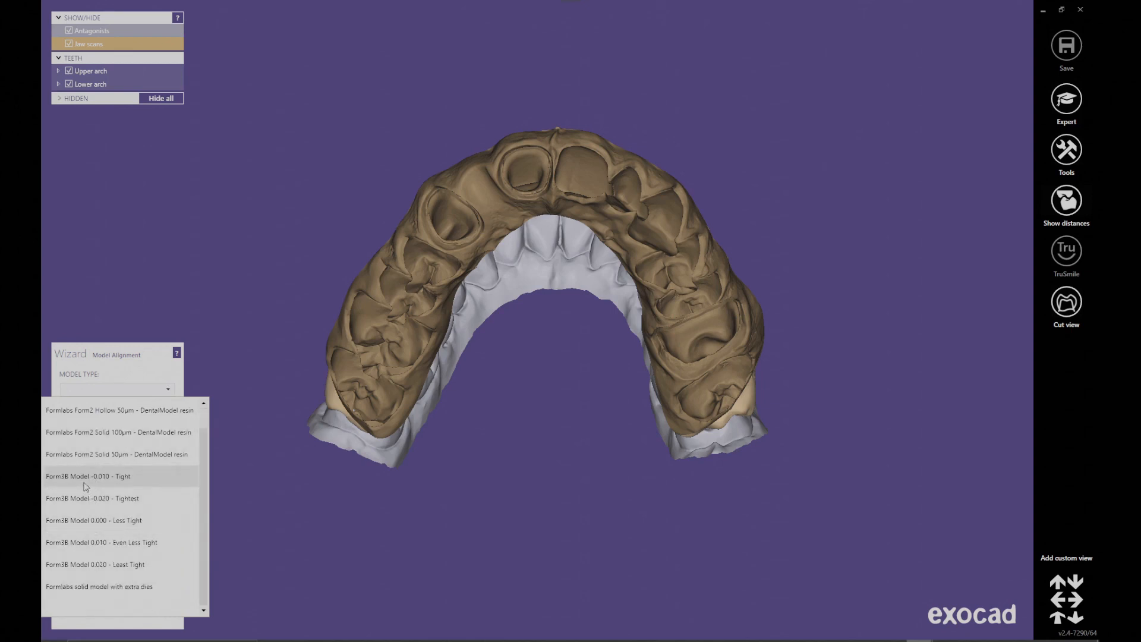
# Choose Form3B Model -0.010 - Tight as the model type
pyautogui.click(88, 476)
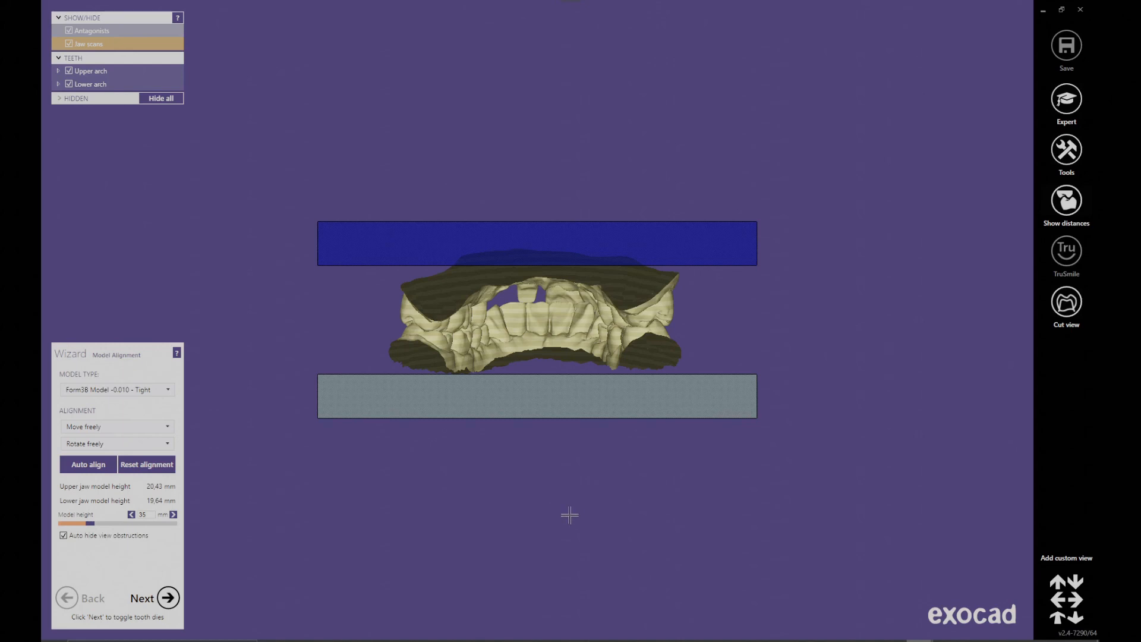
pyautogui.moveTo(955, 630)
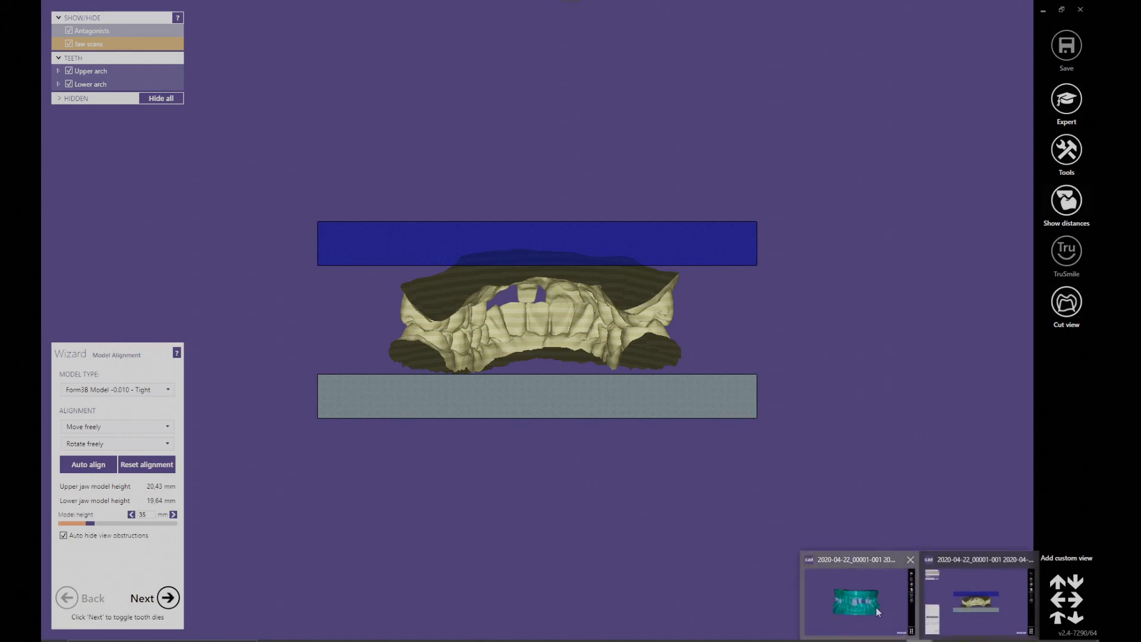
# Switch to the other open exocad case with the finished model of both arches
pyautogui.click(154, 598)
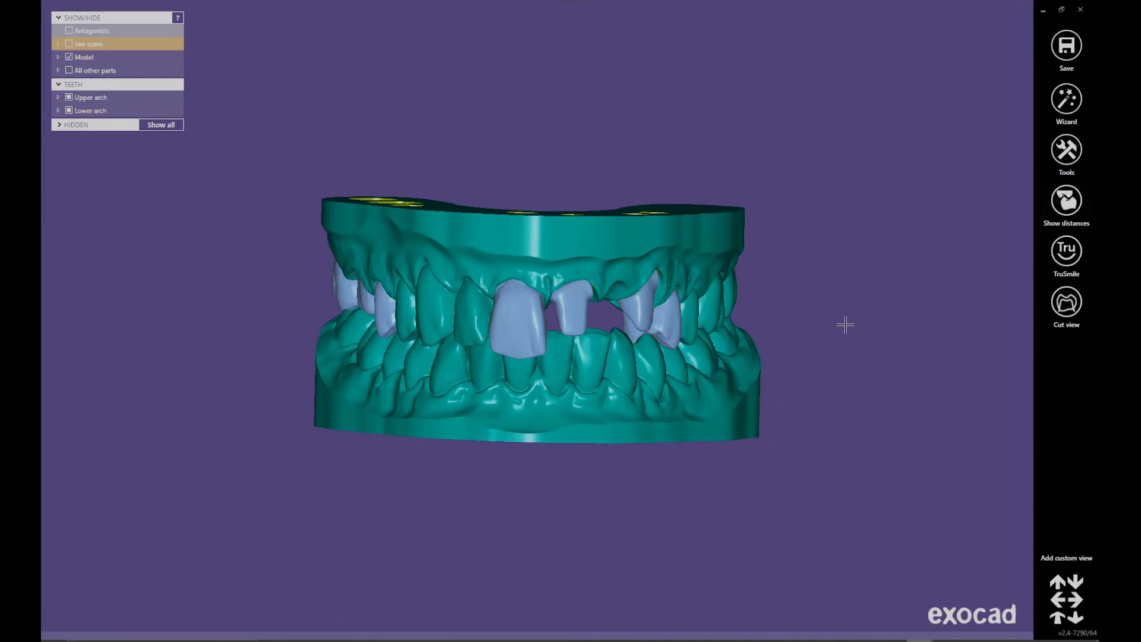